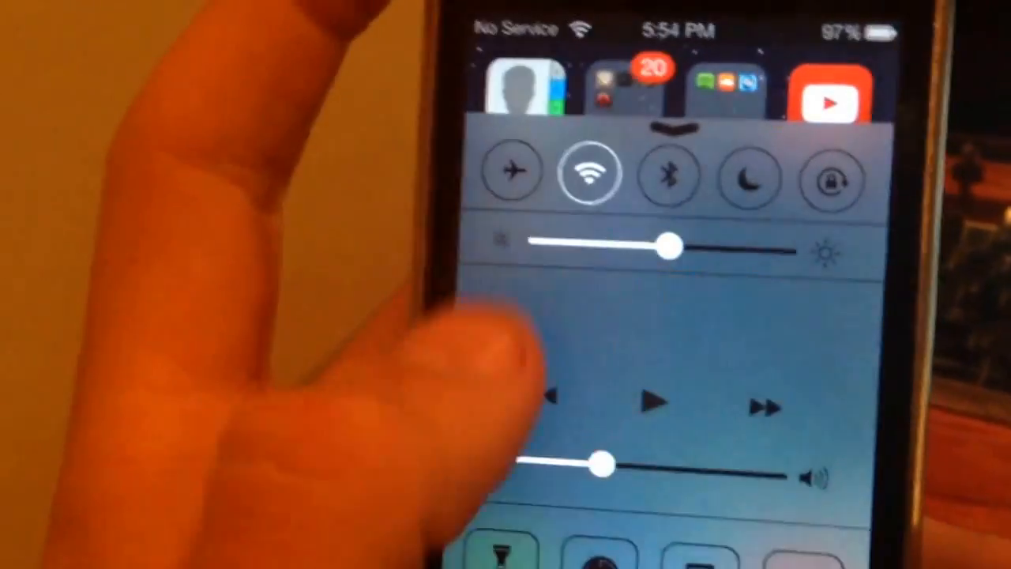
Turn Wi-Fi off from the Control Center toggles
click(587, 172)
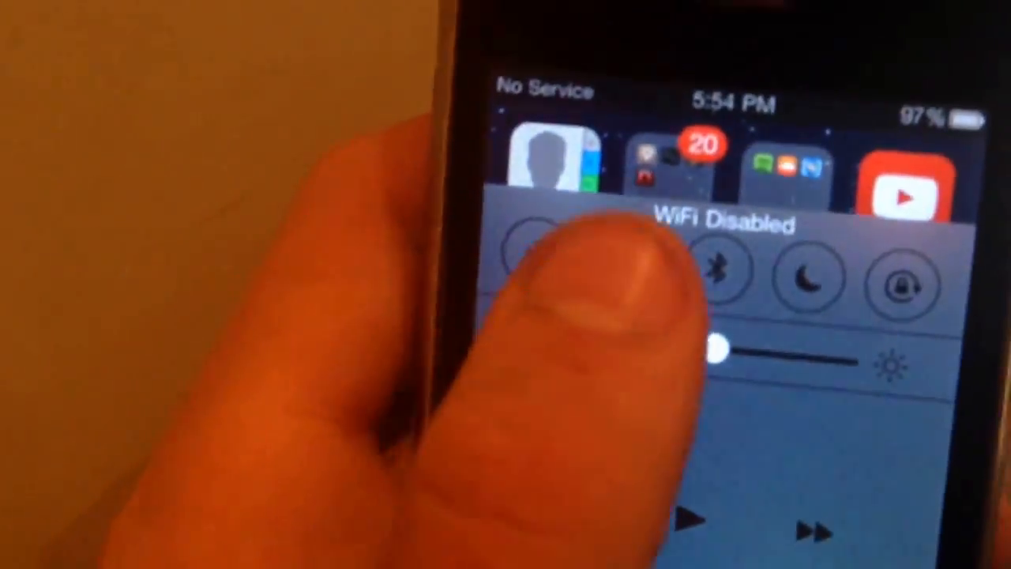